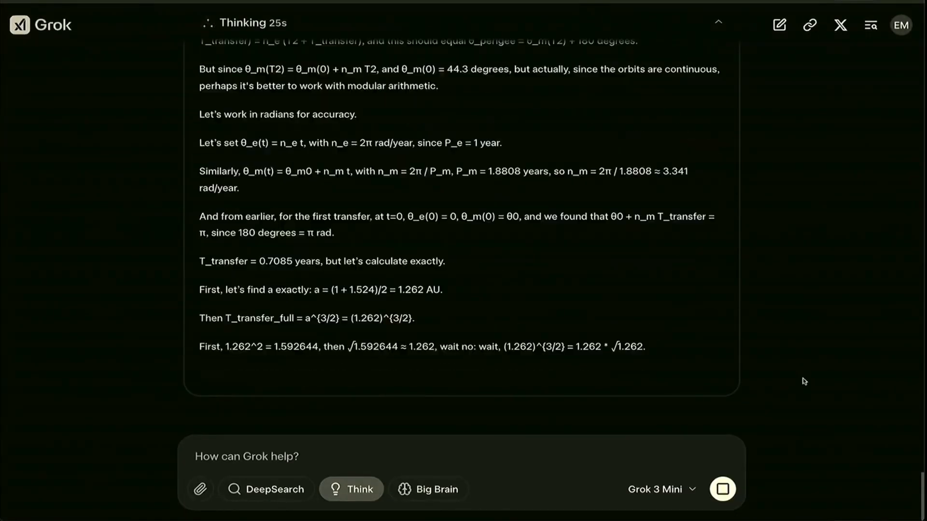
click(40, 24)
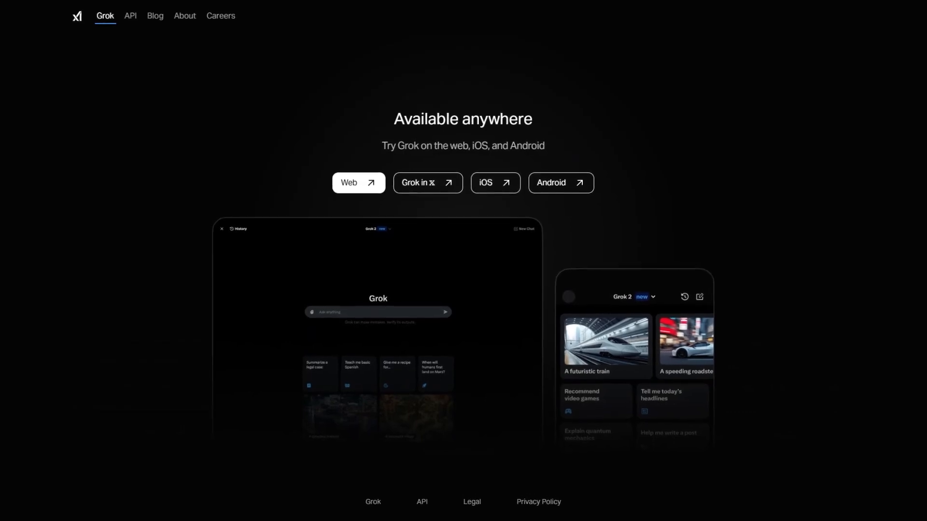
scroll(down, 3)
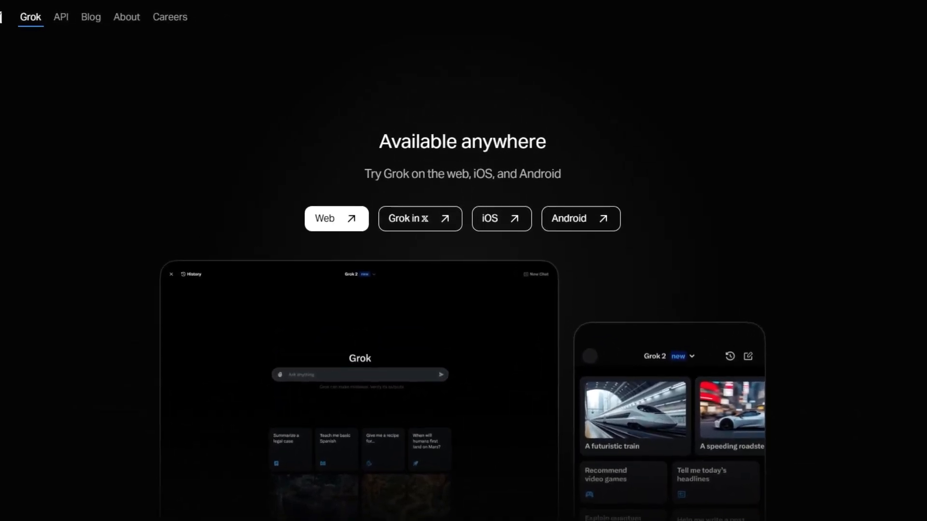
scroll(down, 3)
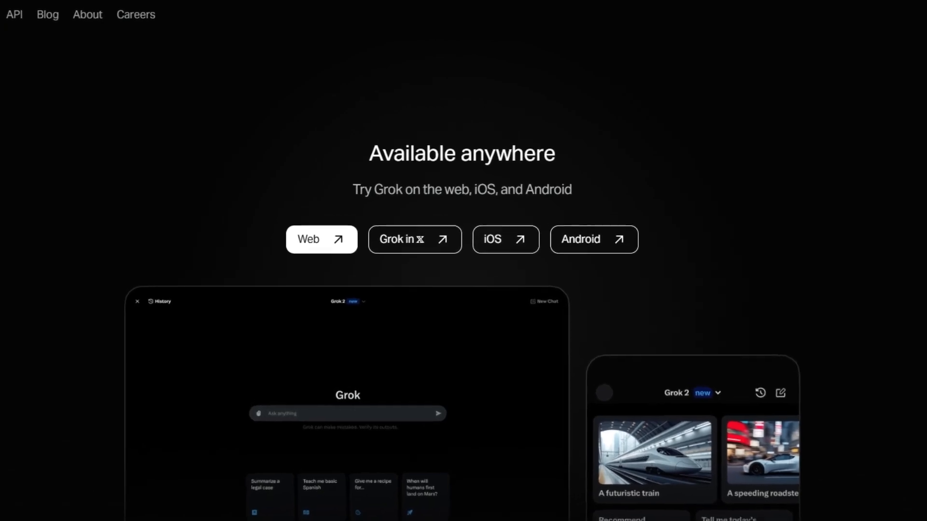
scroll(down, 3)
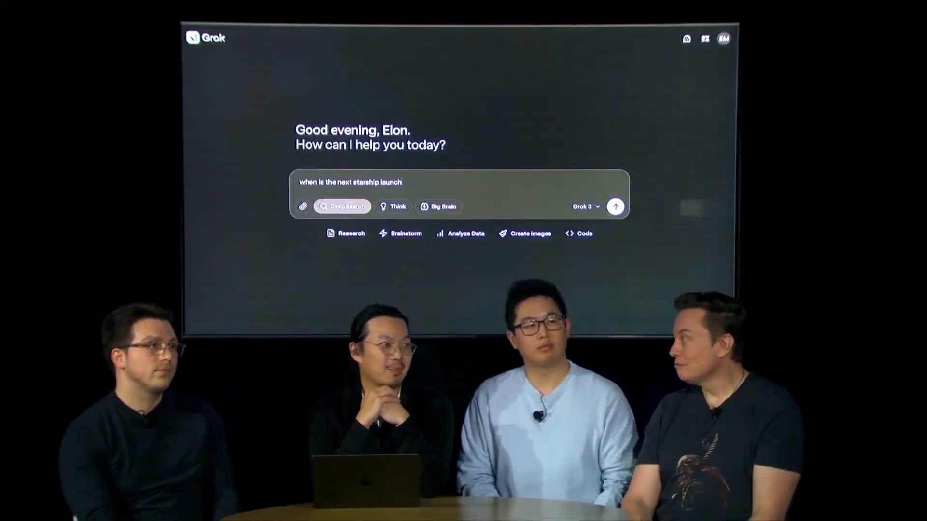
click(615, 207)
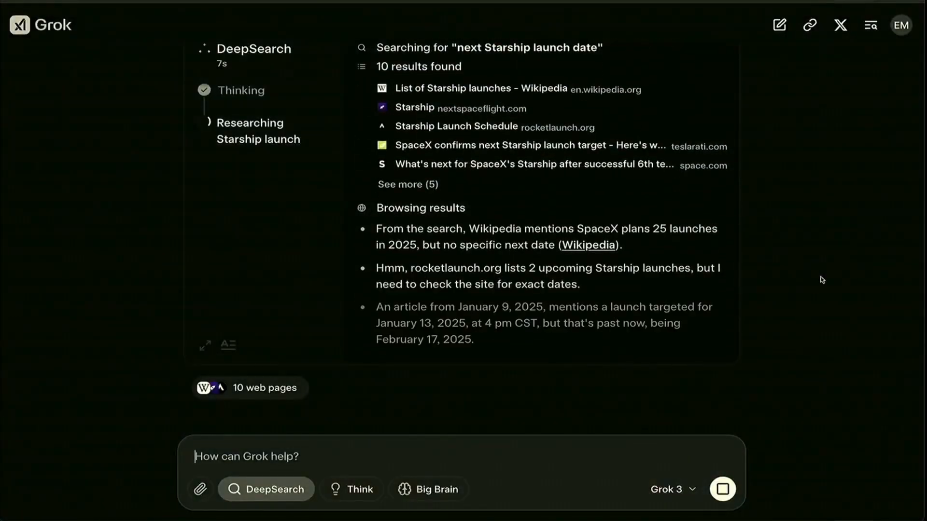
scroll(down, 3)
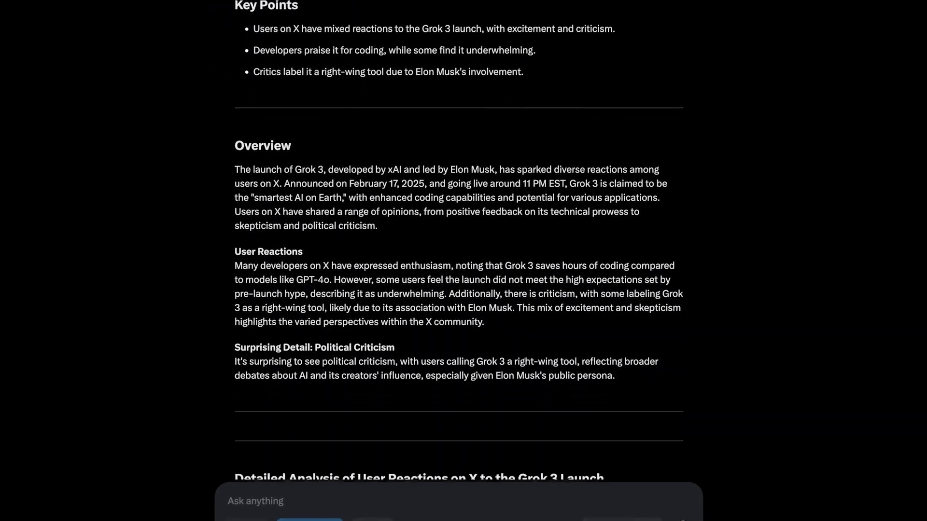
scroll(down, 3)
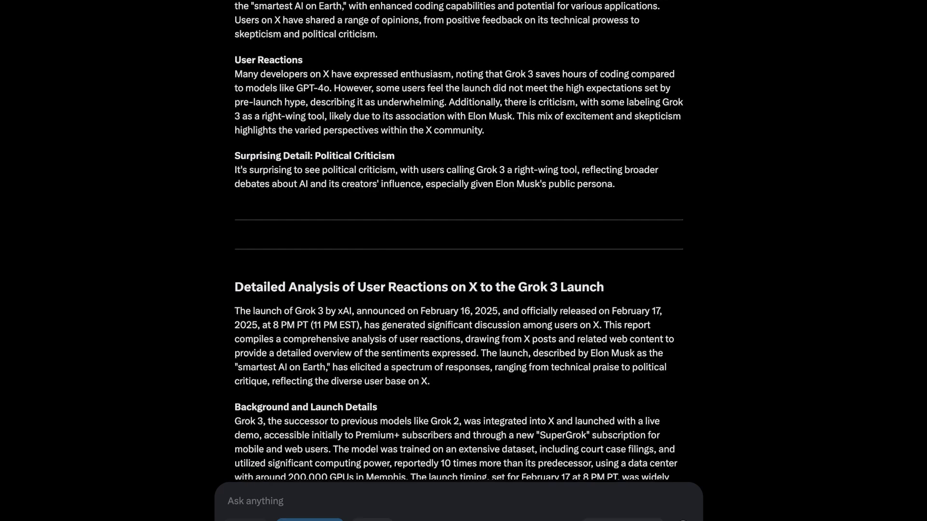
scroll(down, 3)
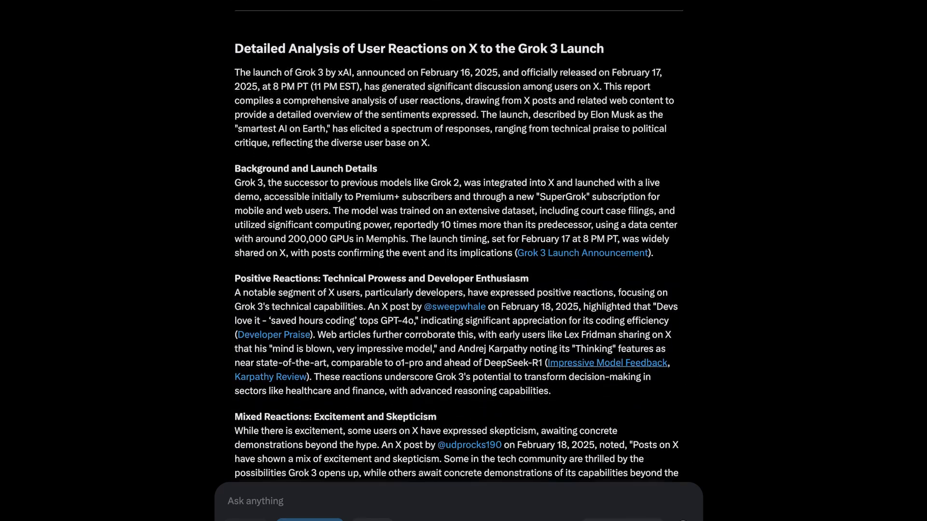
scroll(down, 3)
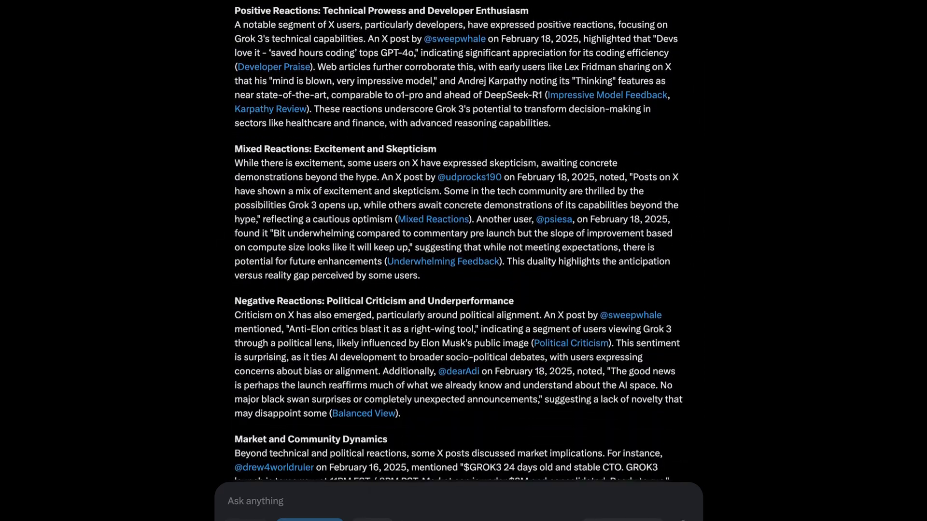
scroll(down, 3)
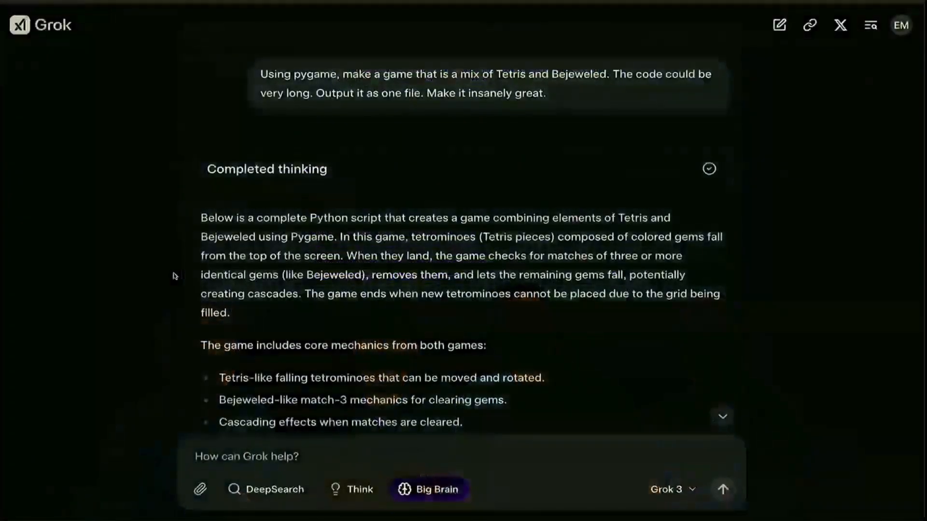
scroll(down, 3)
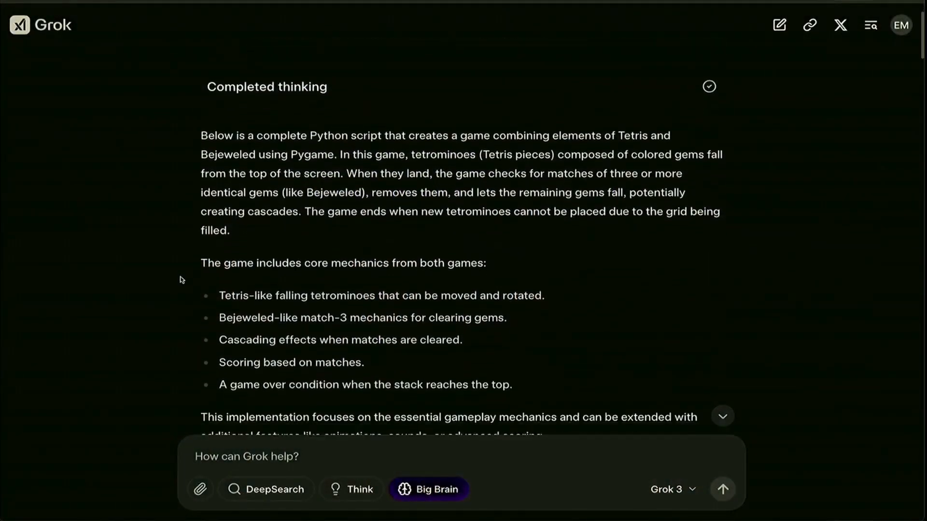
scroll(down, 3)
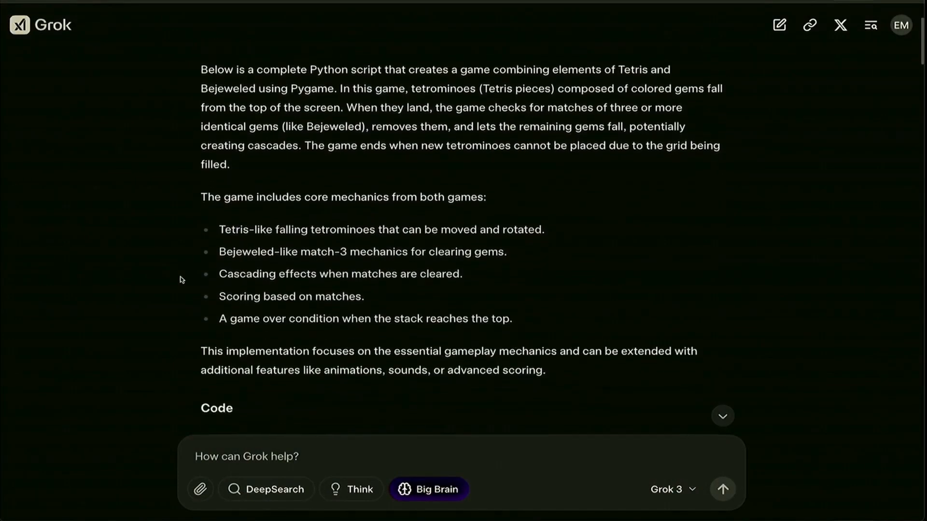